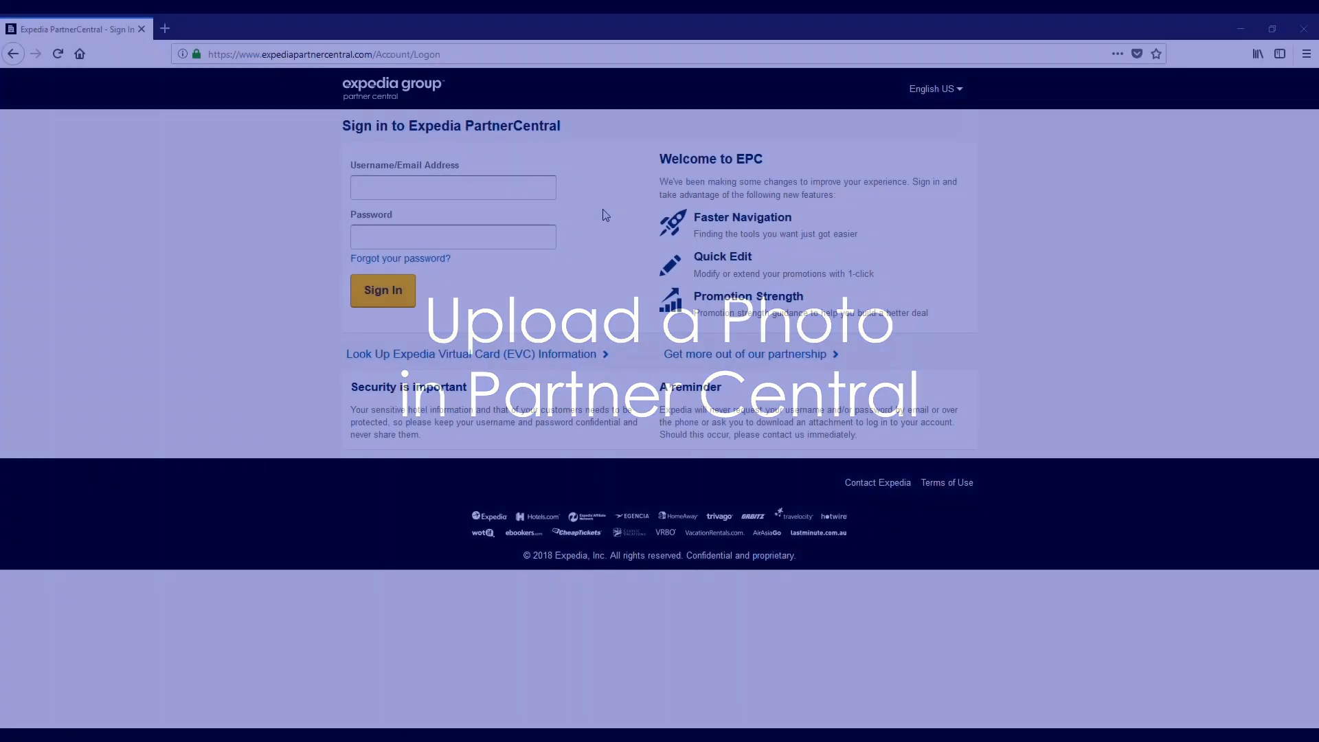
# - Sign in to Expedia Partner Central with the account email and password
pyautogui.click(453, 187)
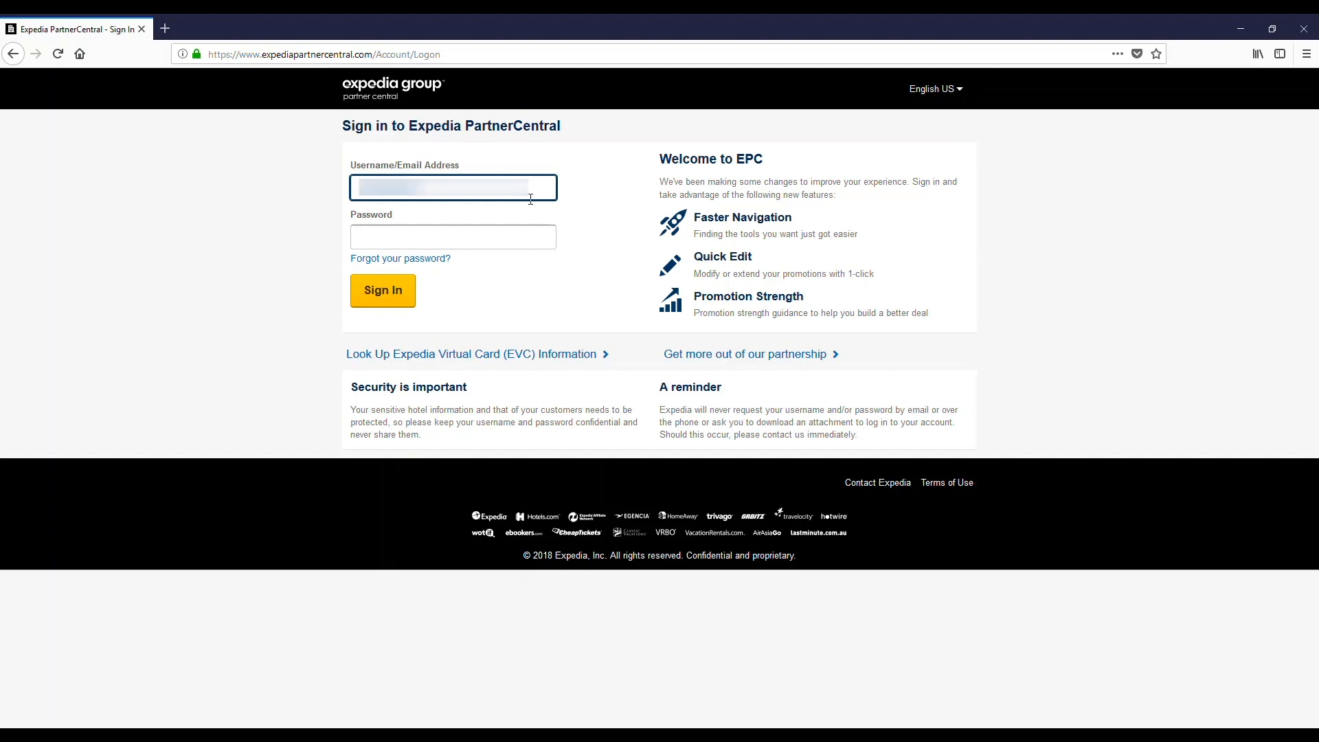
pyautogui.click(453, 236)
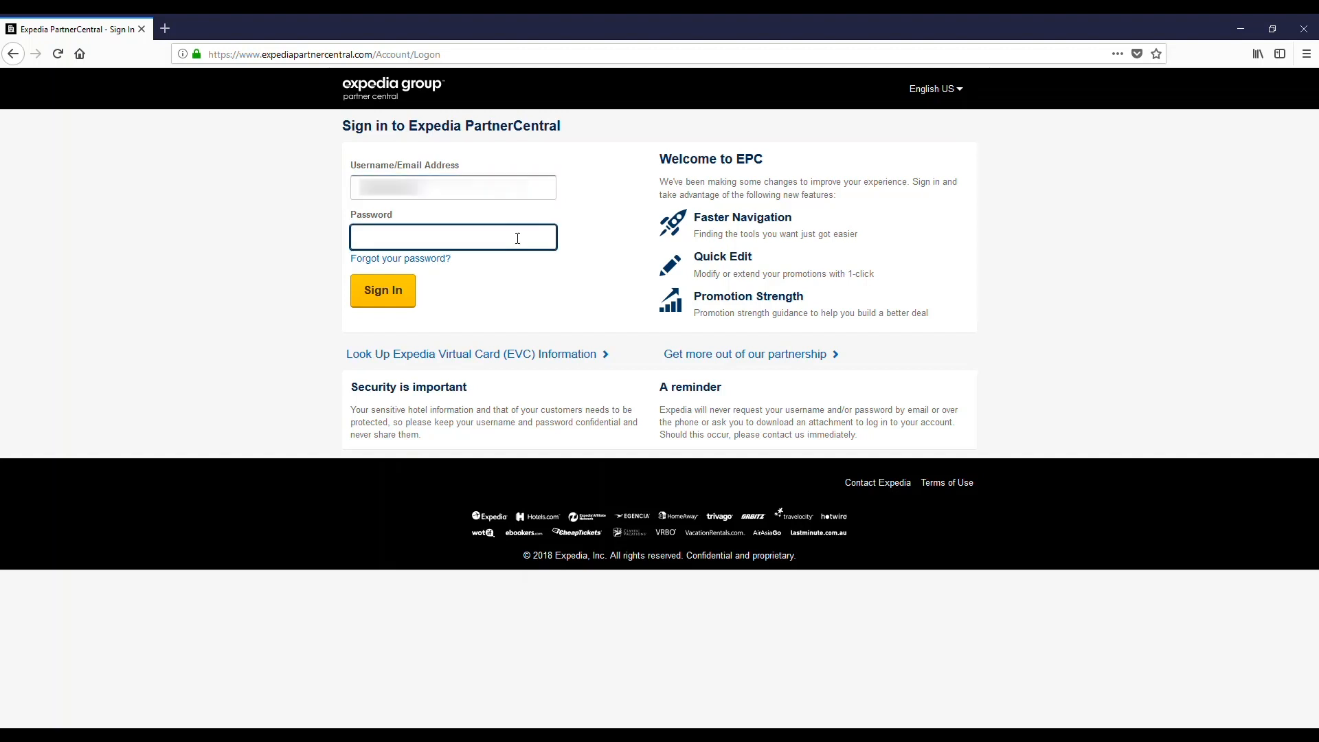
pyautogui.write('••')
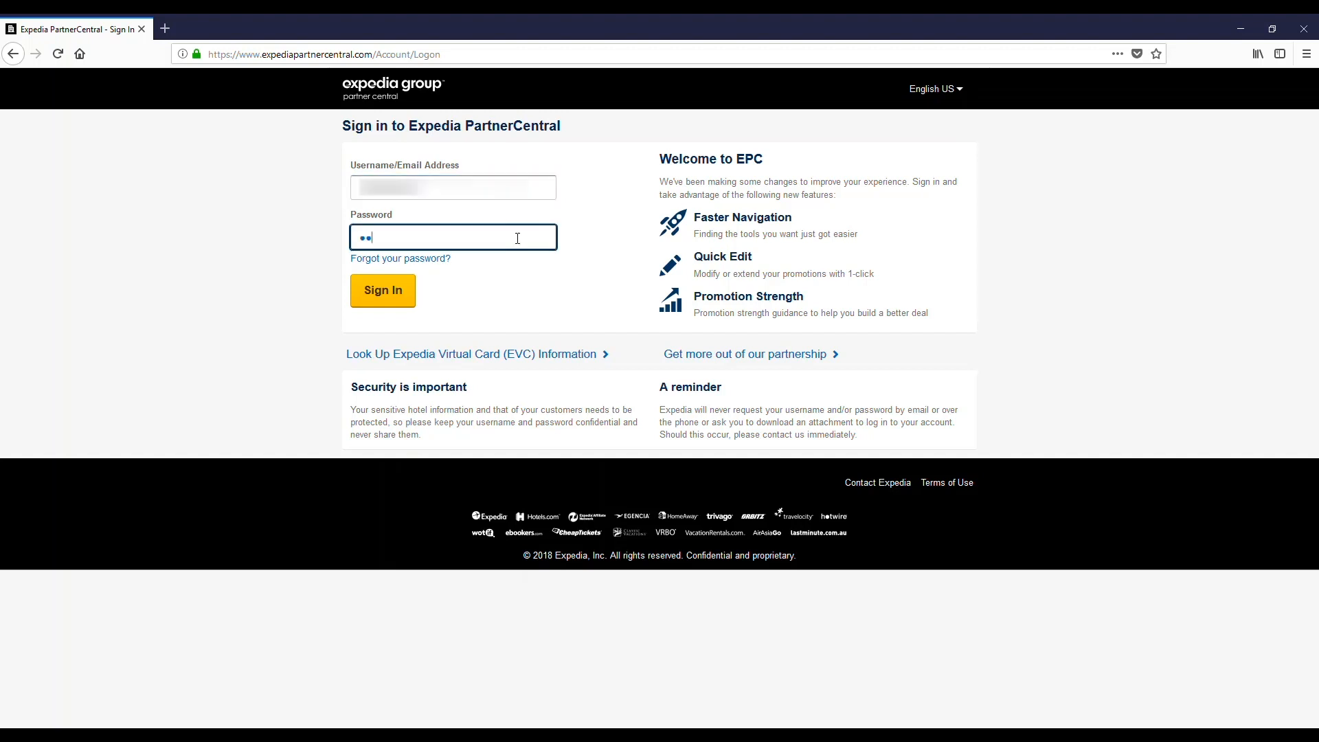
pyautogui.click(382, 290)
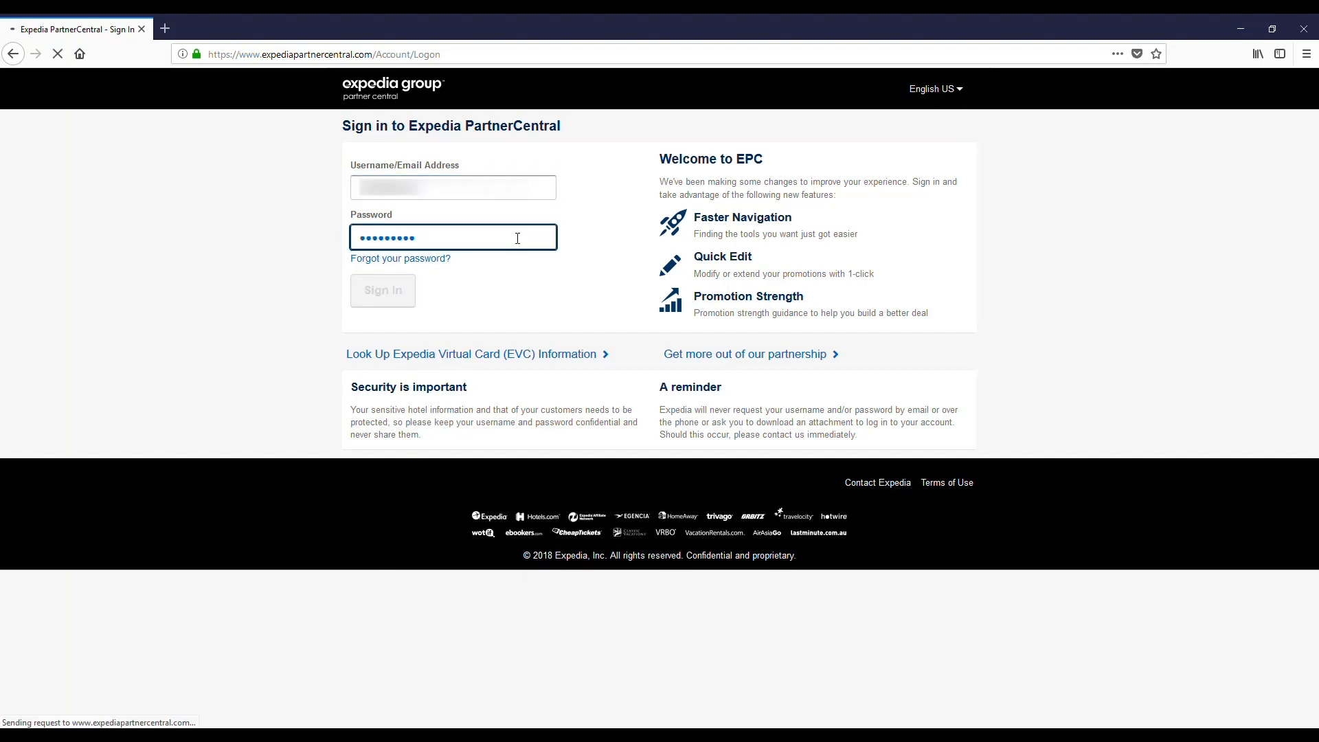
pyautogui.click(382, 290)
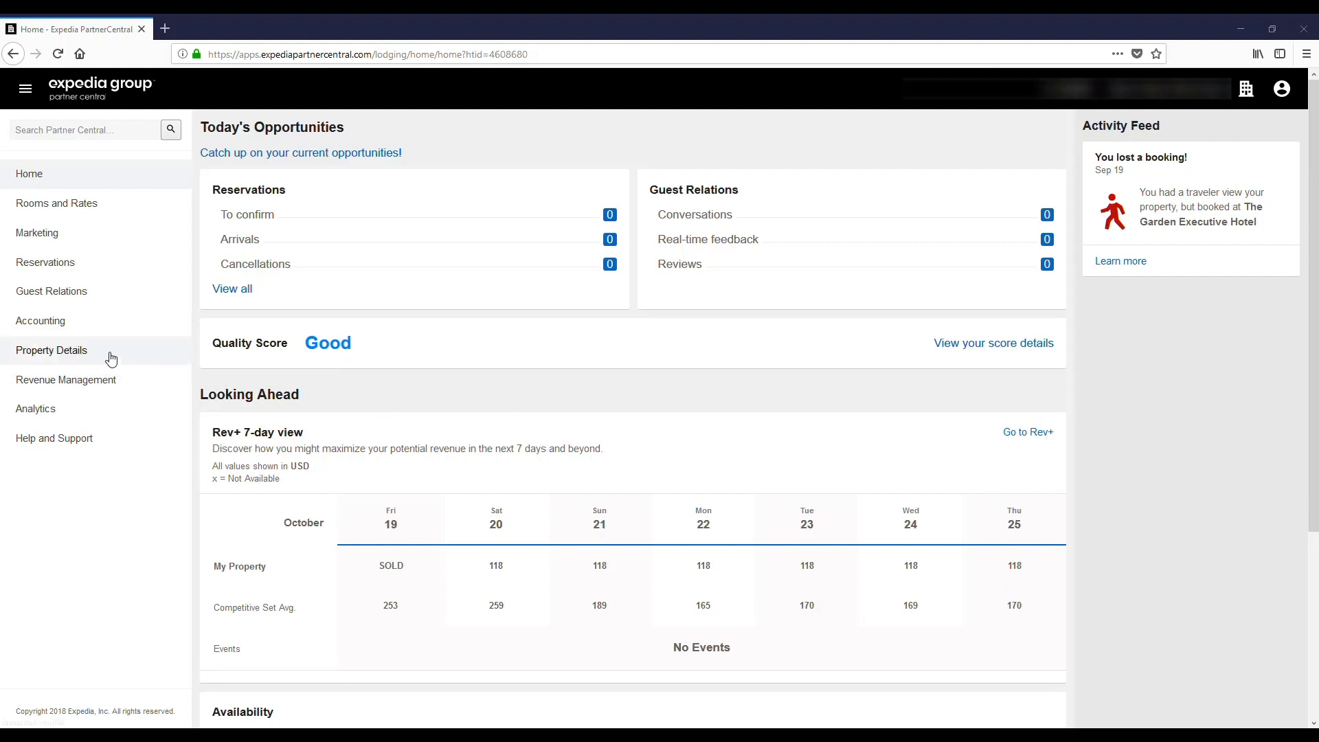
# - Open Property Details > Photos and start a Lobby photo upload
pyautogui.click(50, 350)
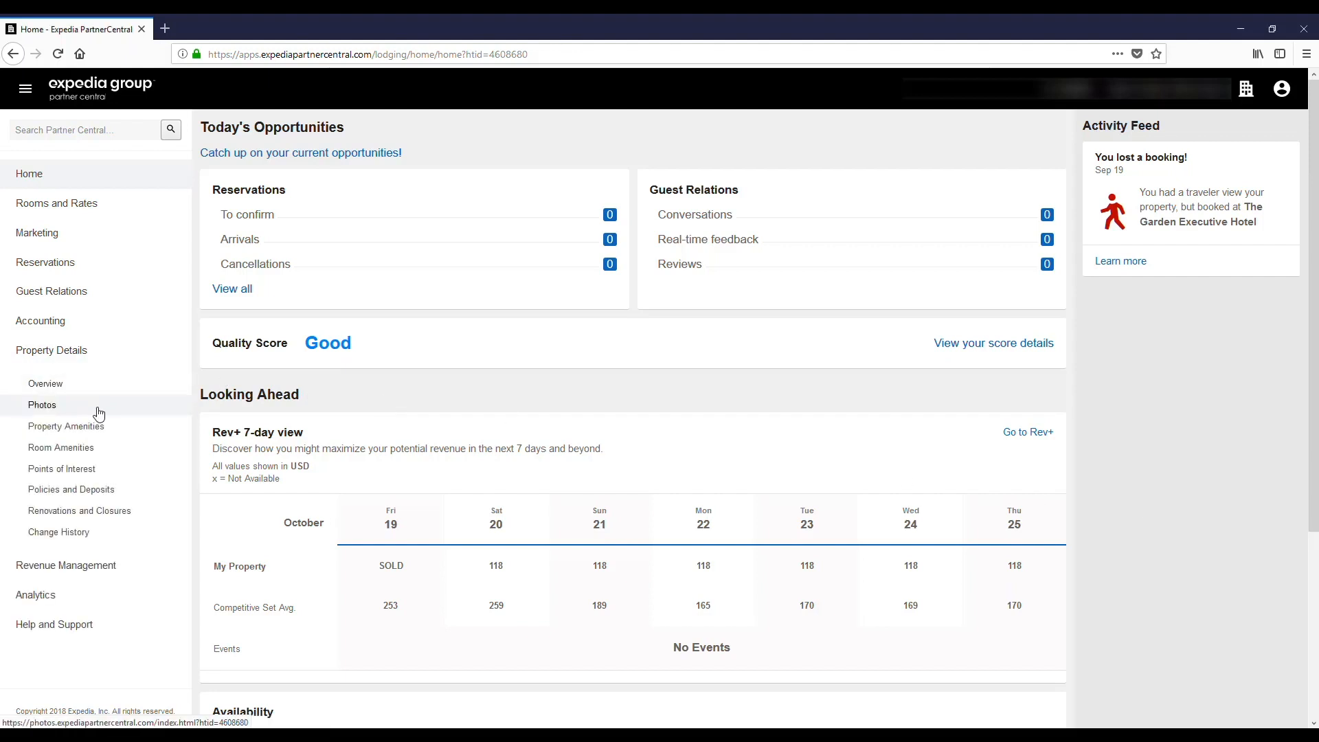
pyautogui.click(41, 405)
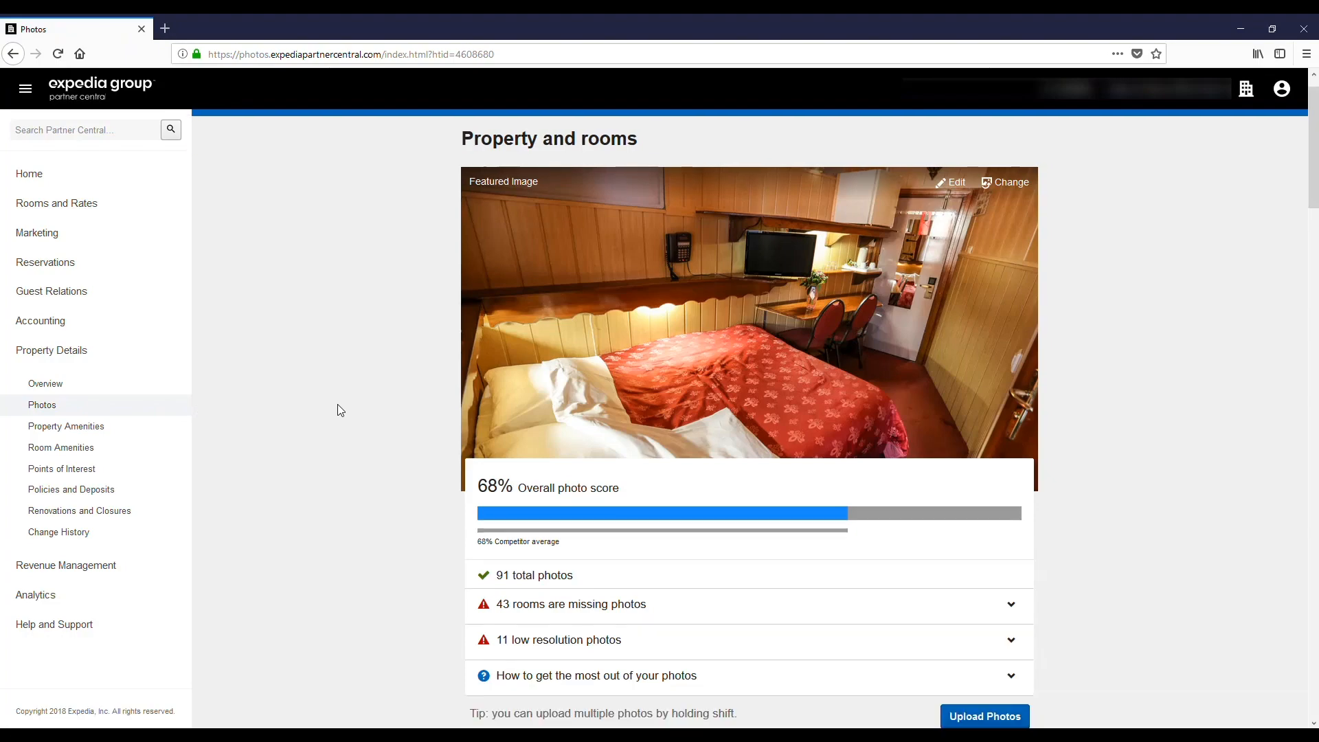
pyautogui.scroll(-3)
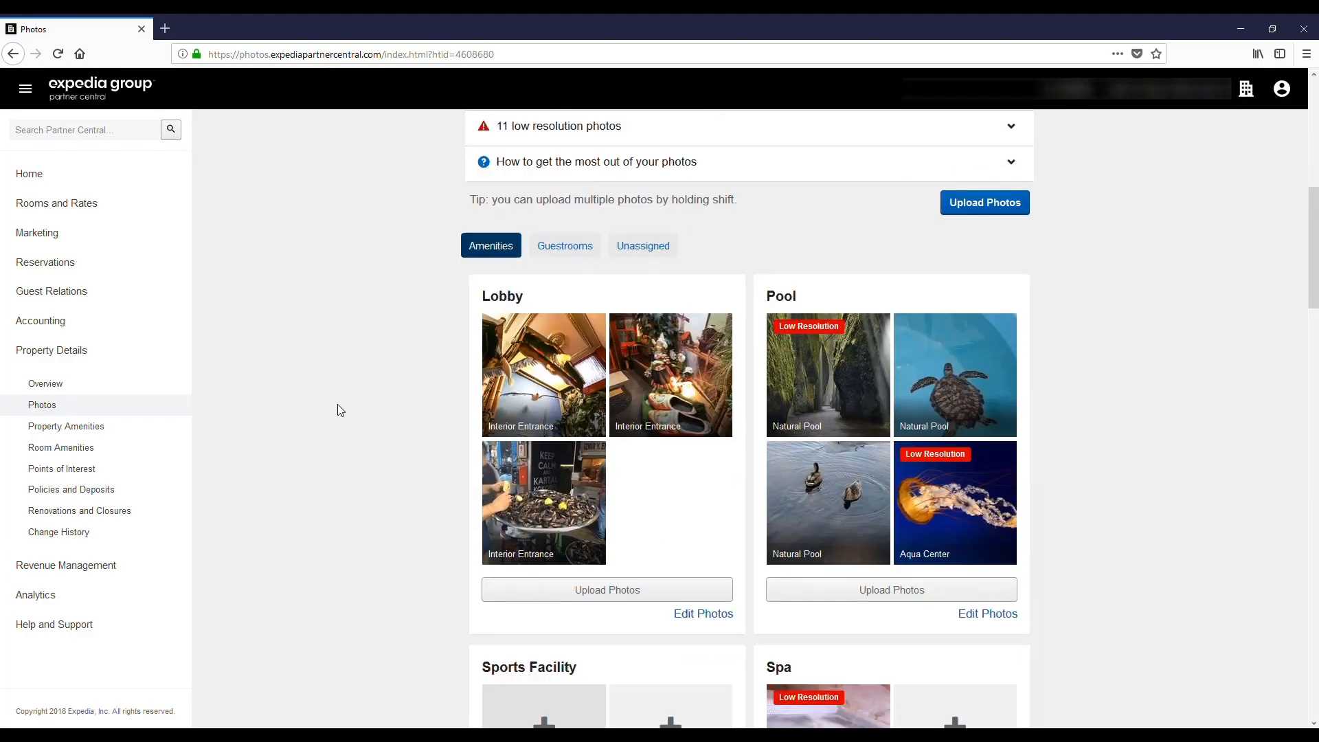
pyautogui.scroll(-3)
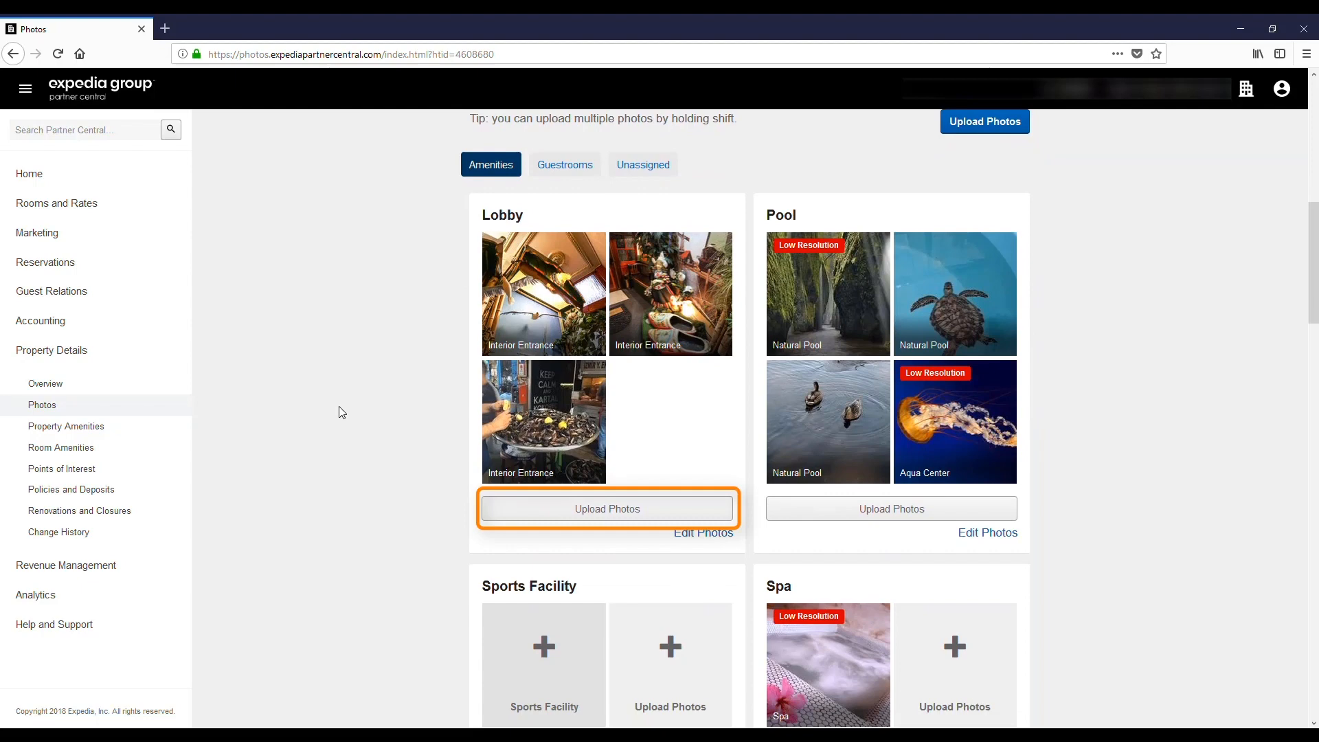
pyautogui.click(606, 509)
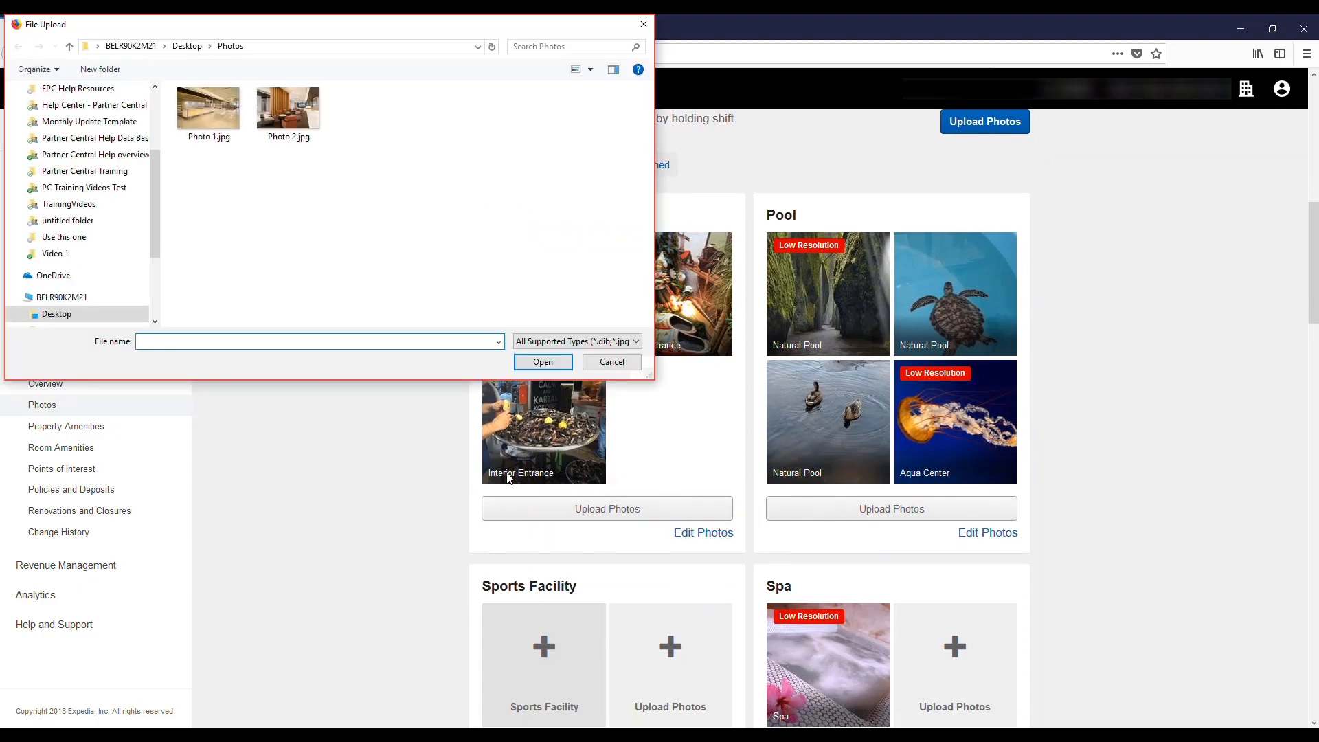
# - Select only Photo 1.jpg from Desktop\Photos and upload it
pyautogui.click(208, 107)
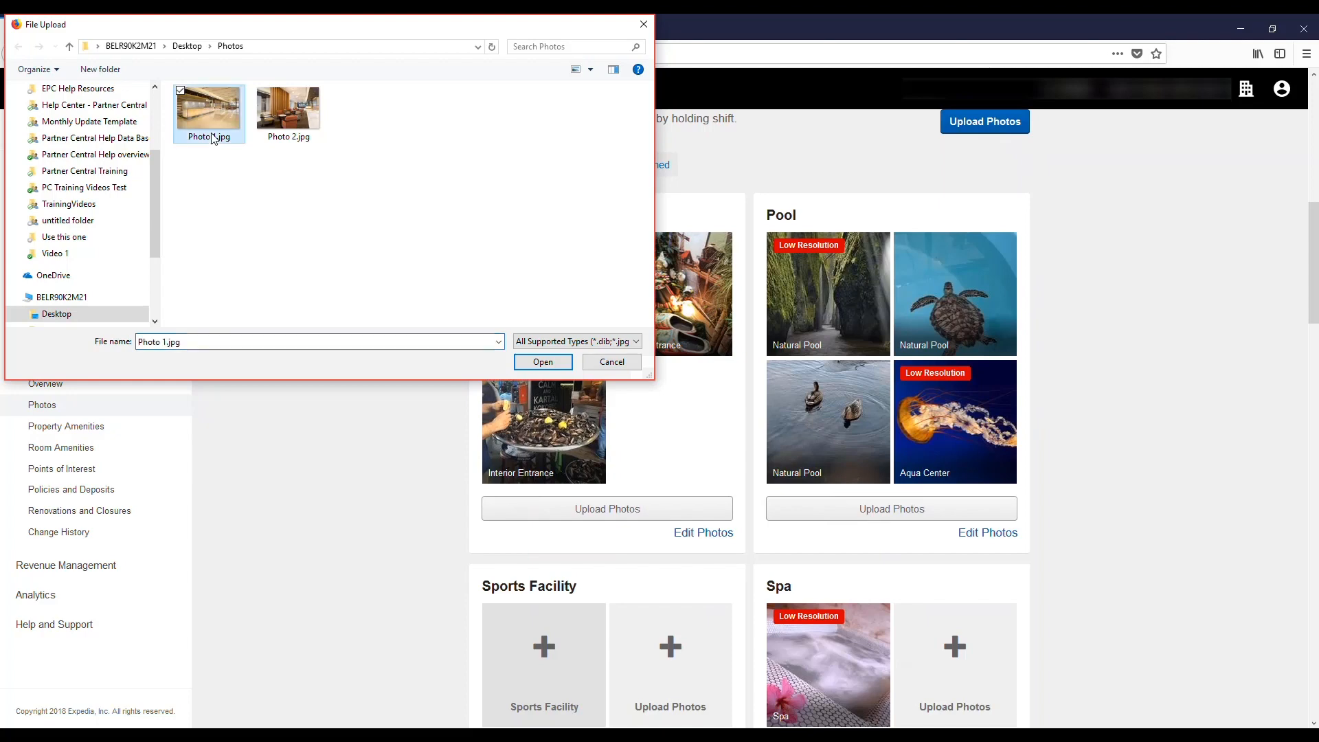
pyautogui.click(288, 106)
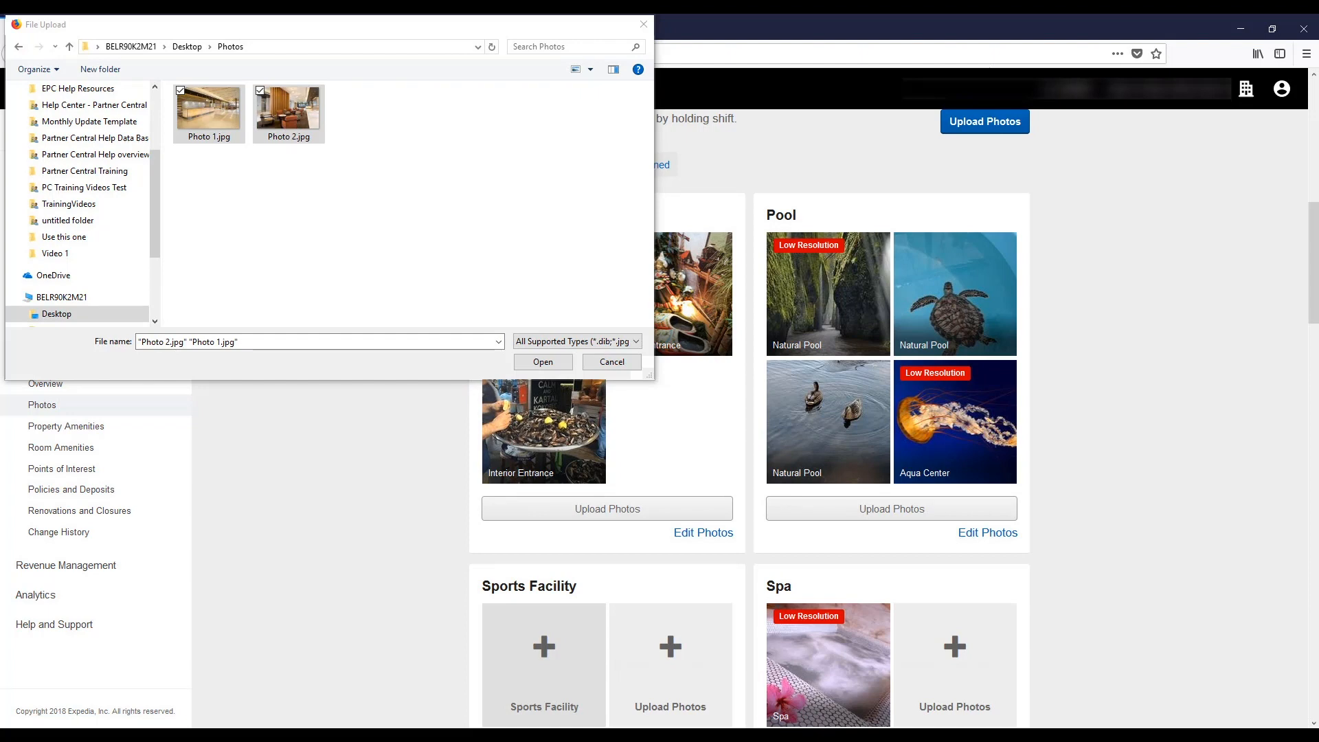
pyautogui.click(208, 105)
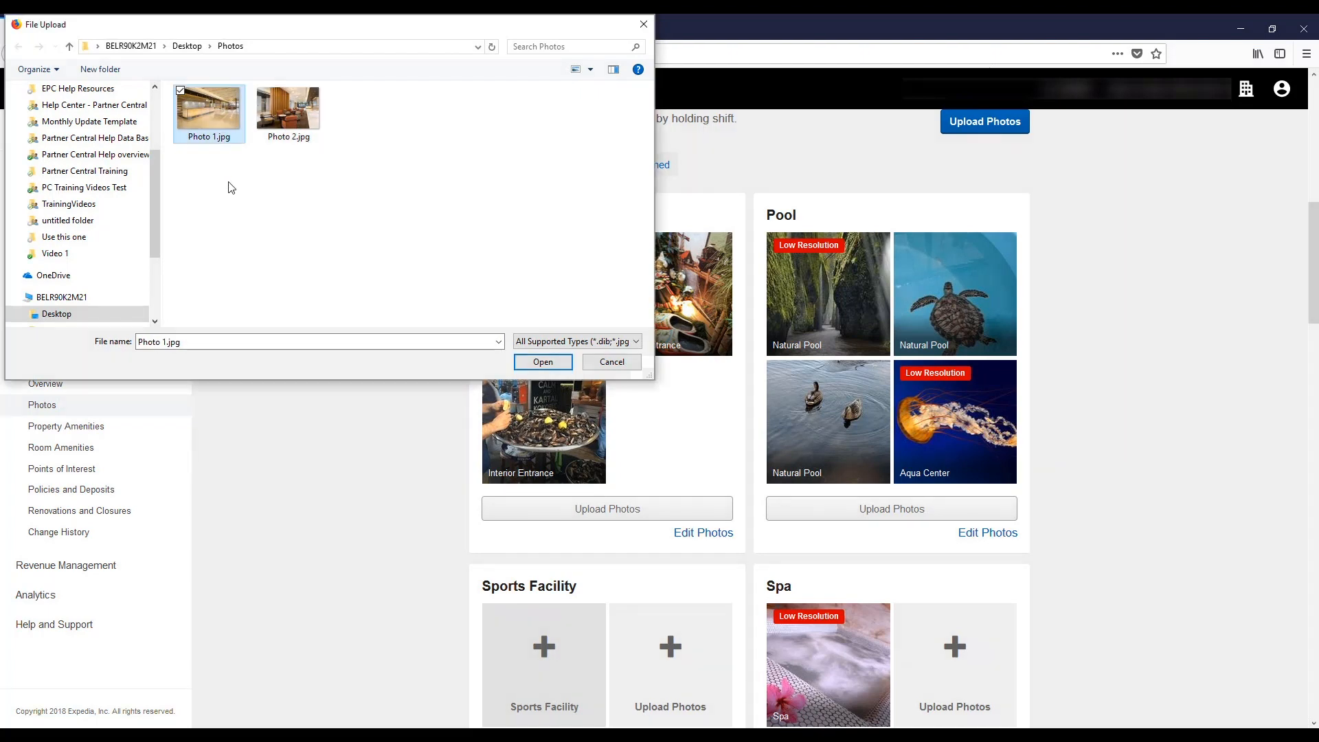
pyautogui.click(542, 362)
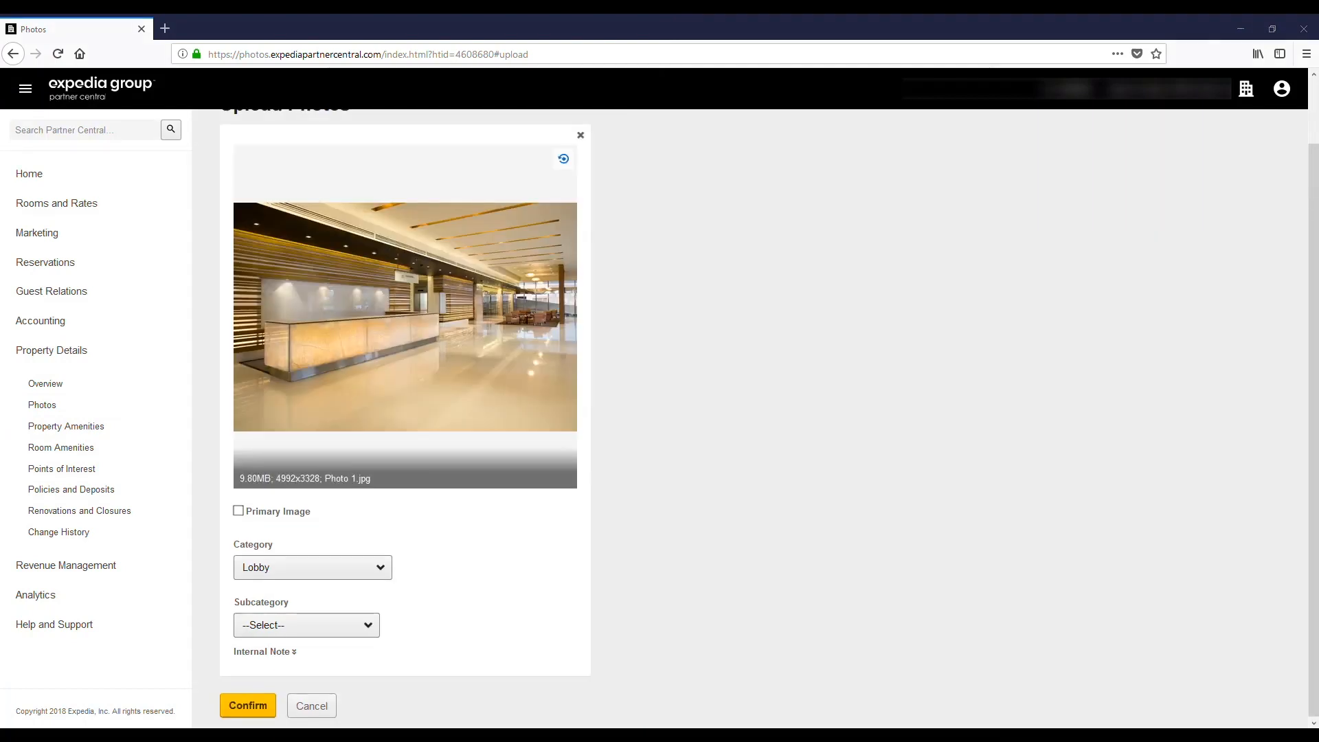
# - Tick the Primary Image checkbox for the uploaded Photo 1.jpg
pyautogui.click(564, 160)
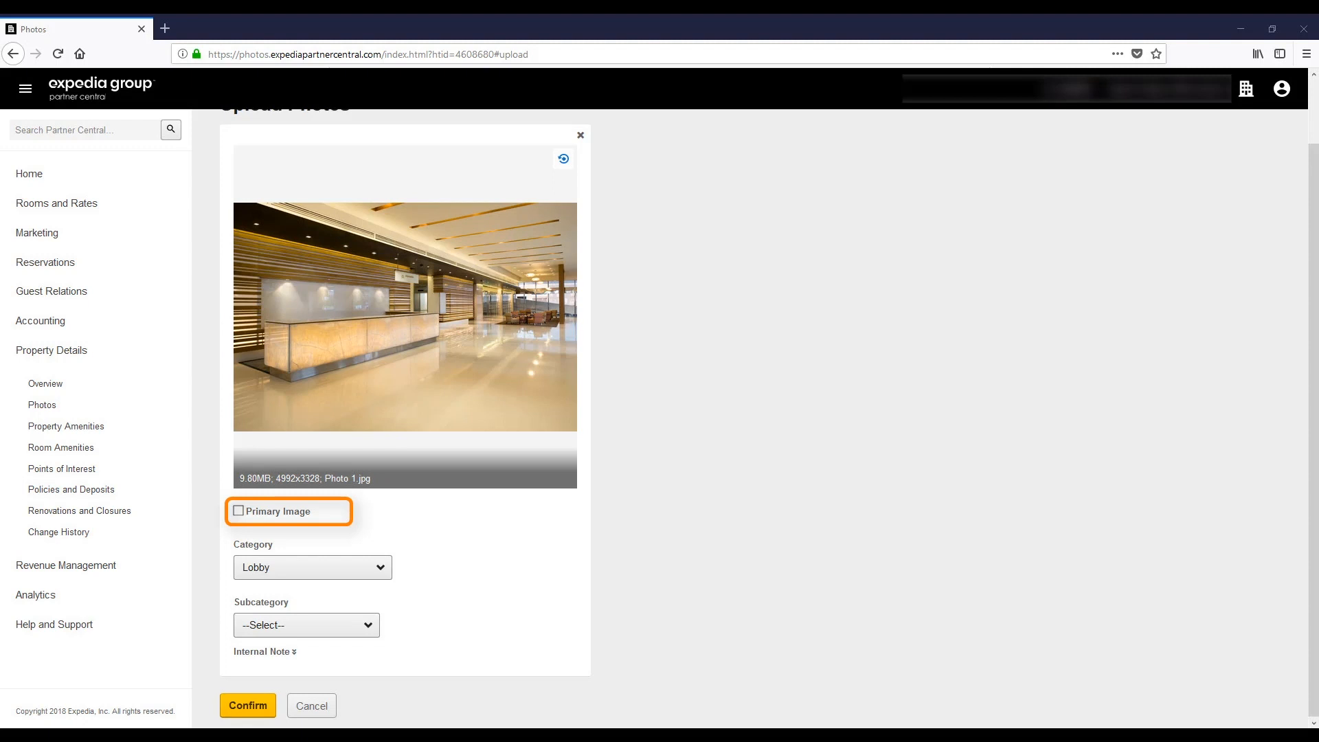
pyautogui.click(238, 511)
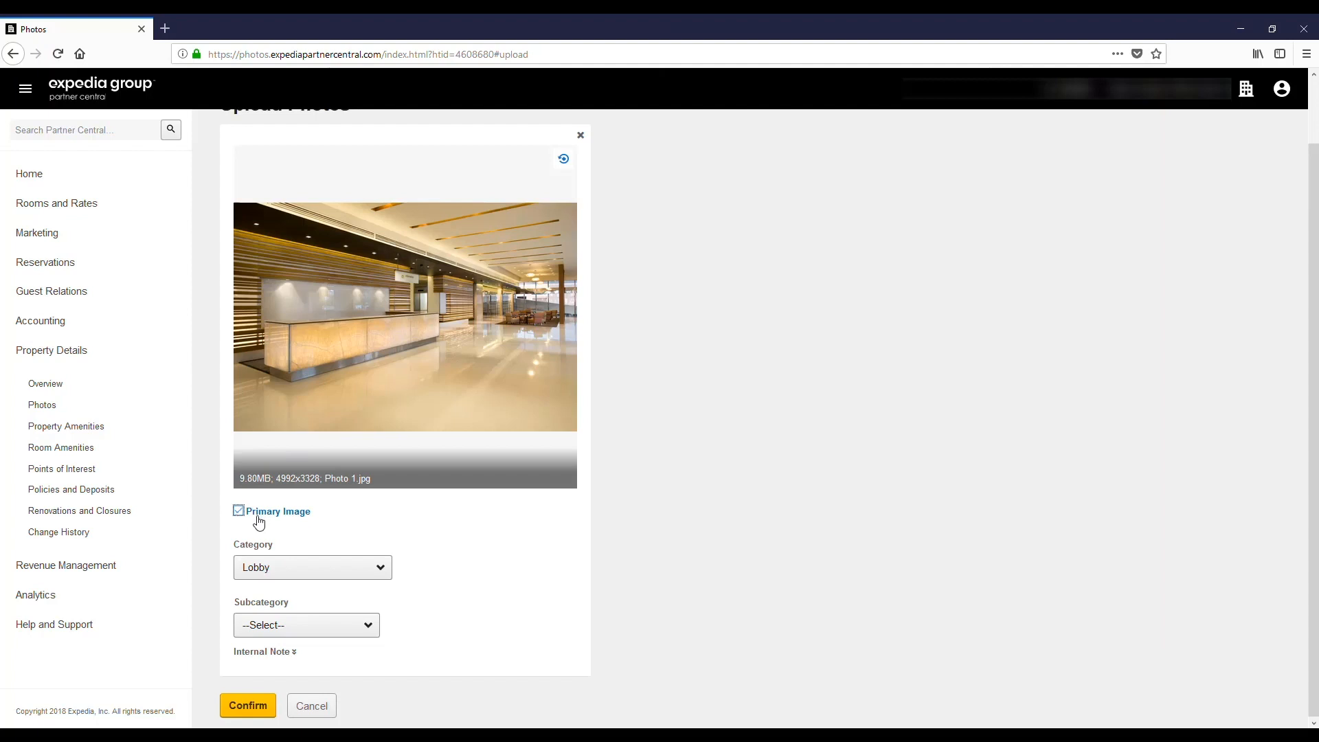
pyautogui.moveTo(410, 578)
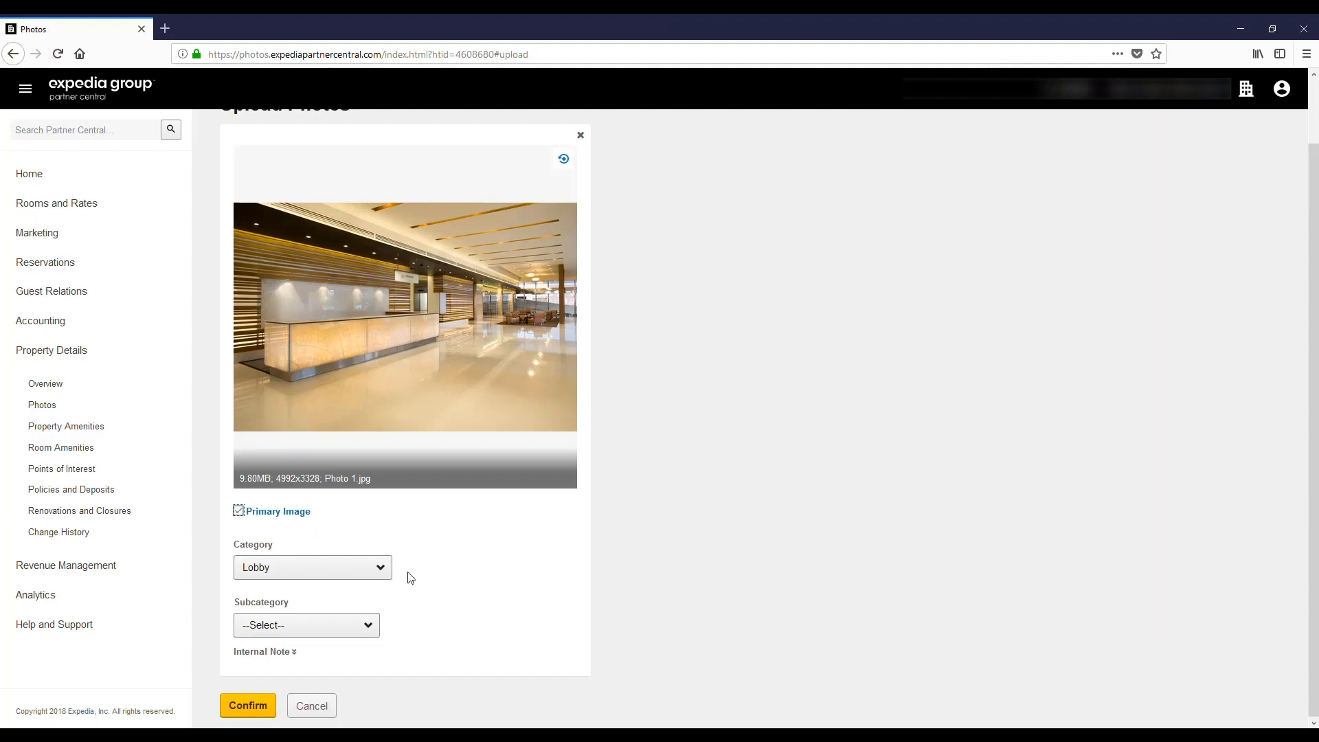